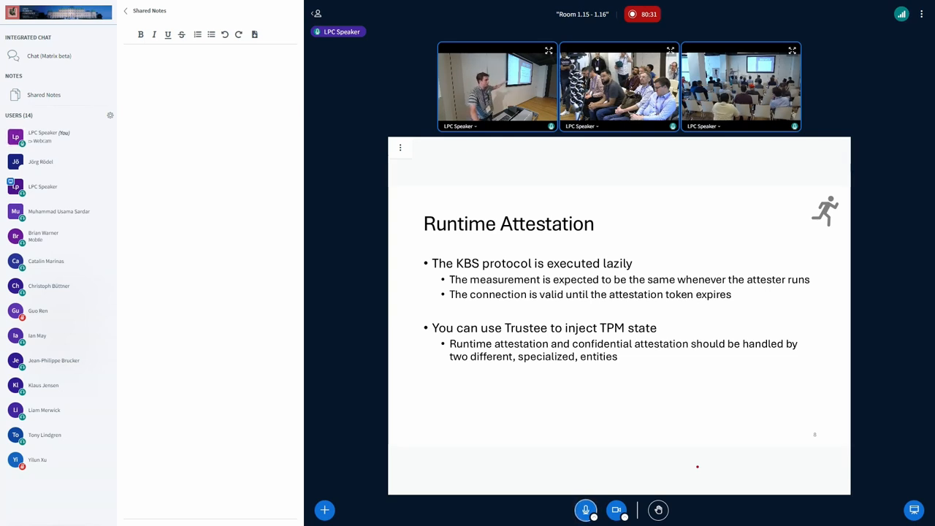
type("Jörg Rödel")
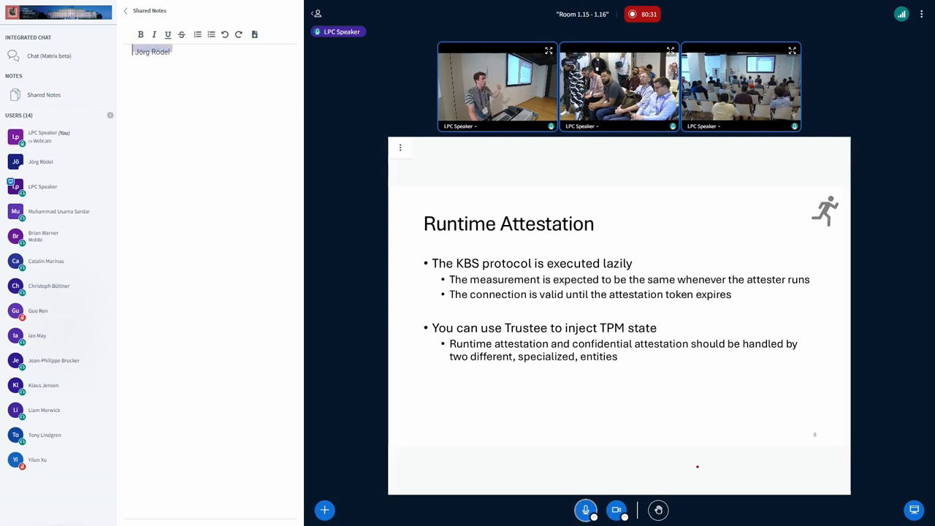